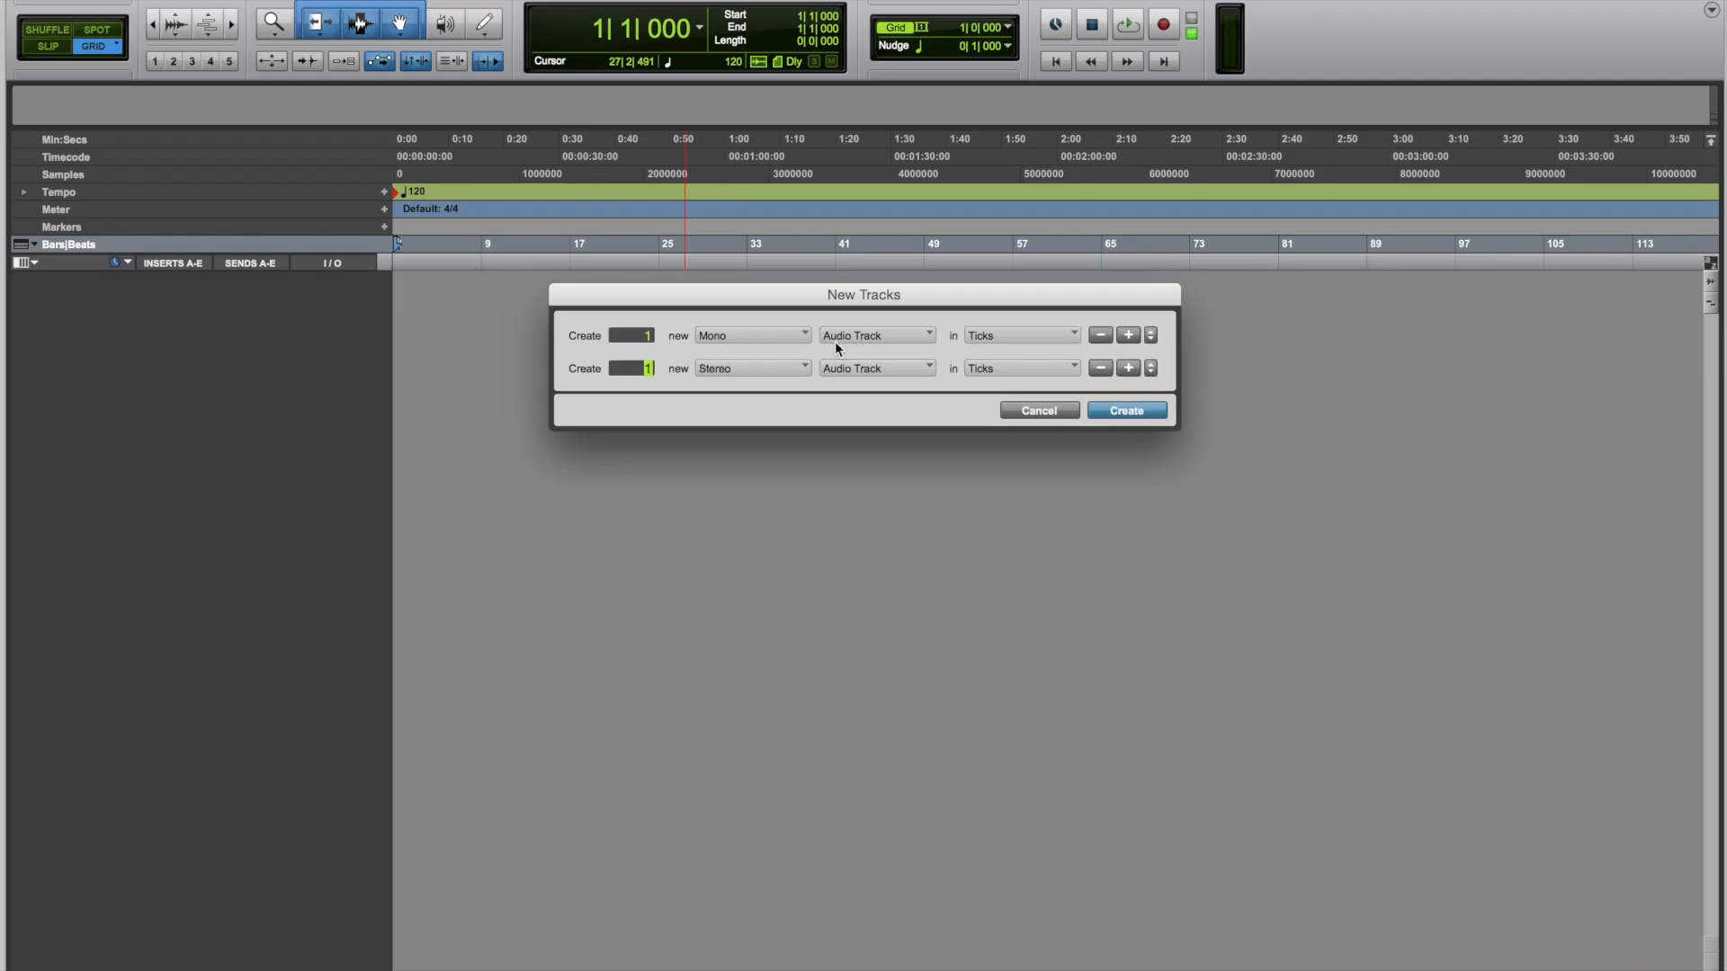
Create new audio, instrument and MIDI tracks from the New Tracks dialog.
{"action": "left_click", "coordinate": [1127, 368]}
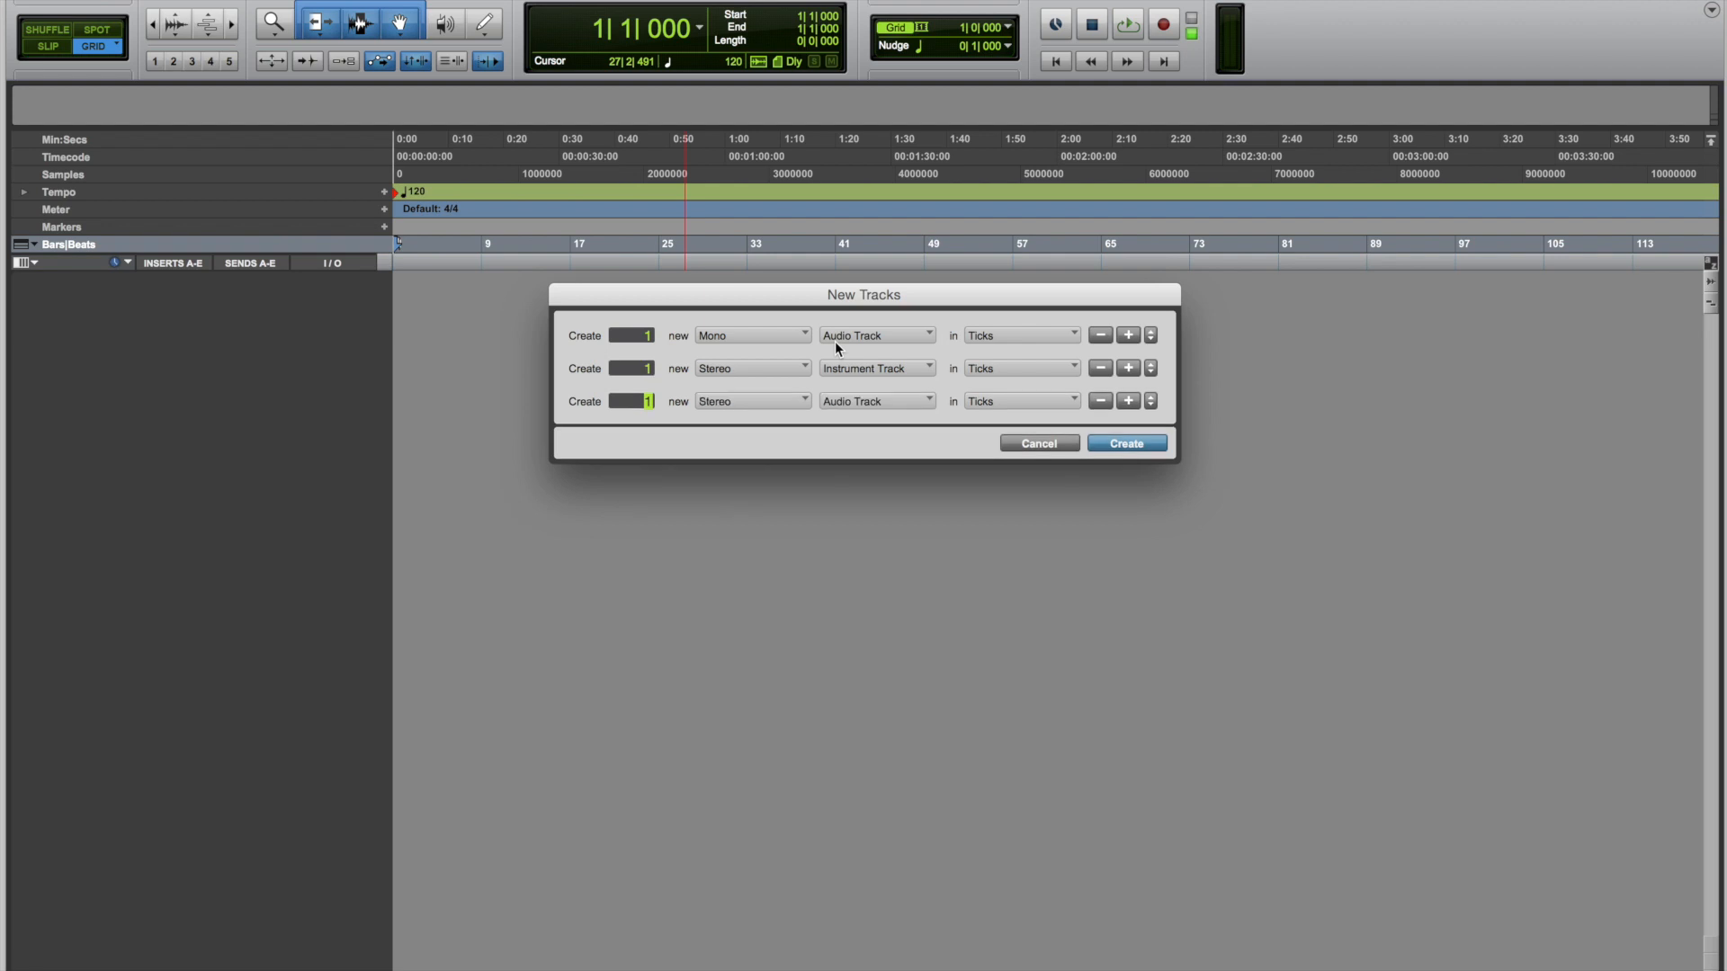
{"action": "left_click", "coordinate": [1125, 442]}
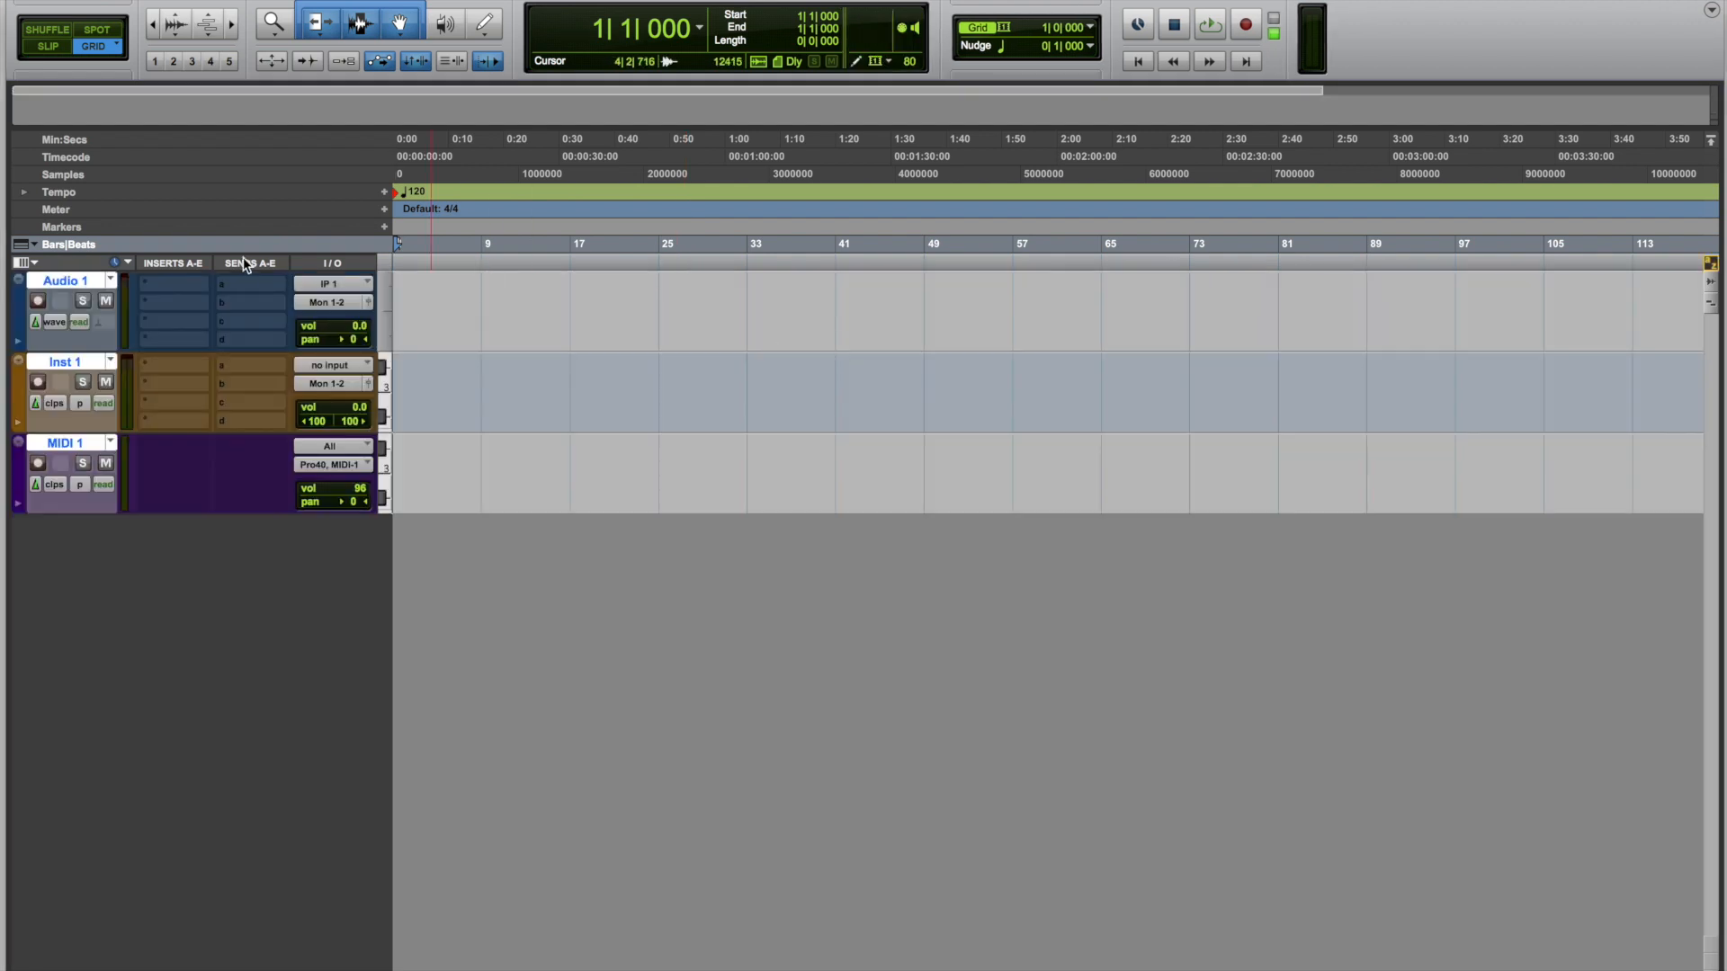
{"action": "mouse_move", "coordinate": [66, 281]}
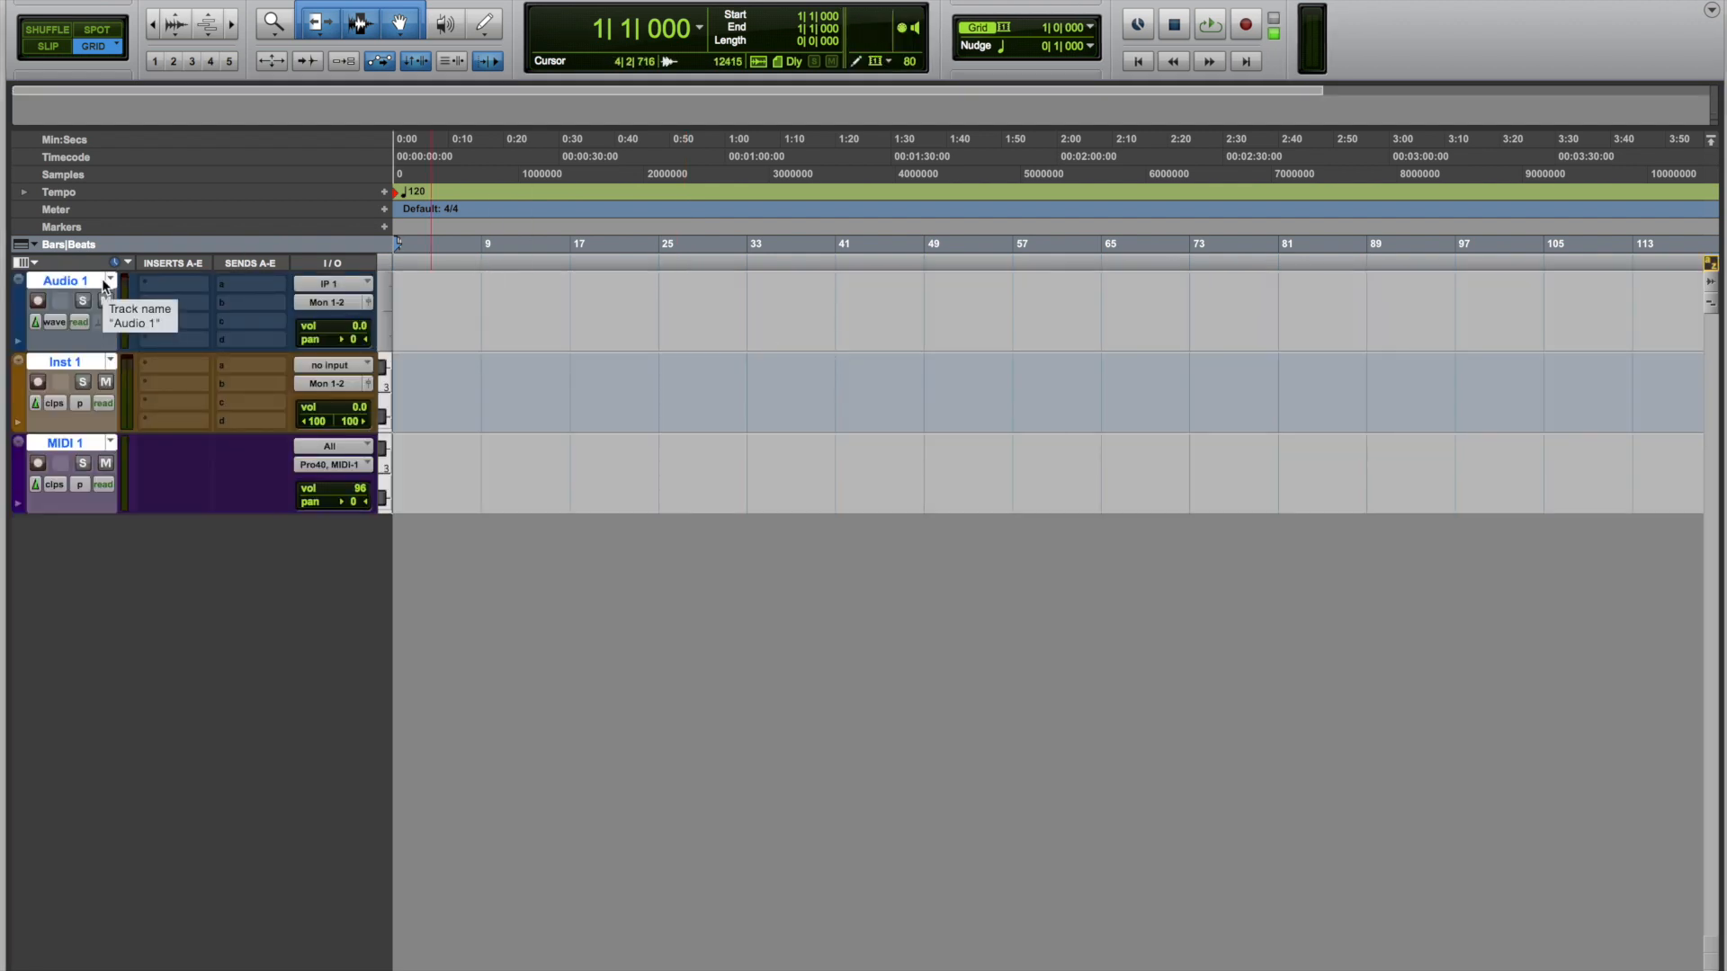
Name the track 'KORG' and load Mini Grand on the virtual instrument track.
{"action": "type", "text": "KORG"}
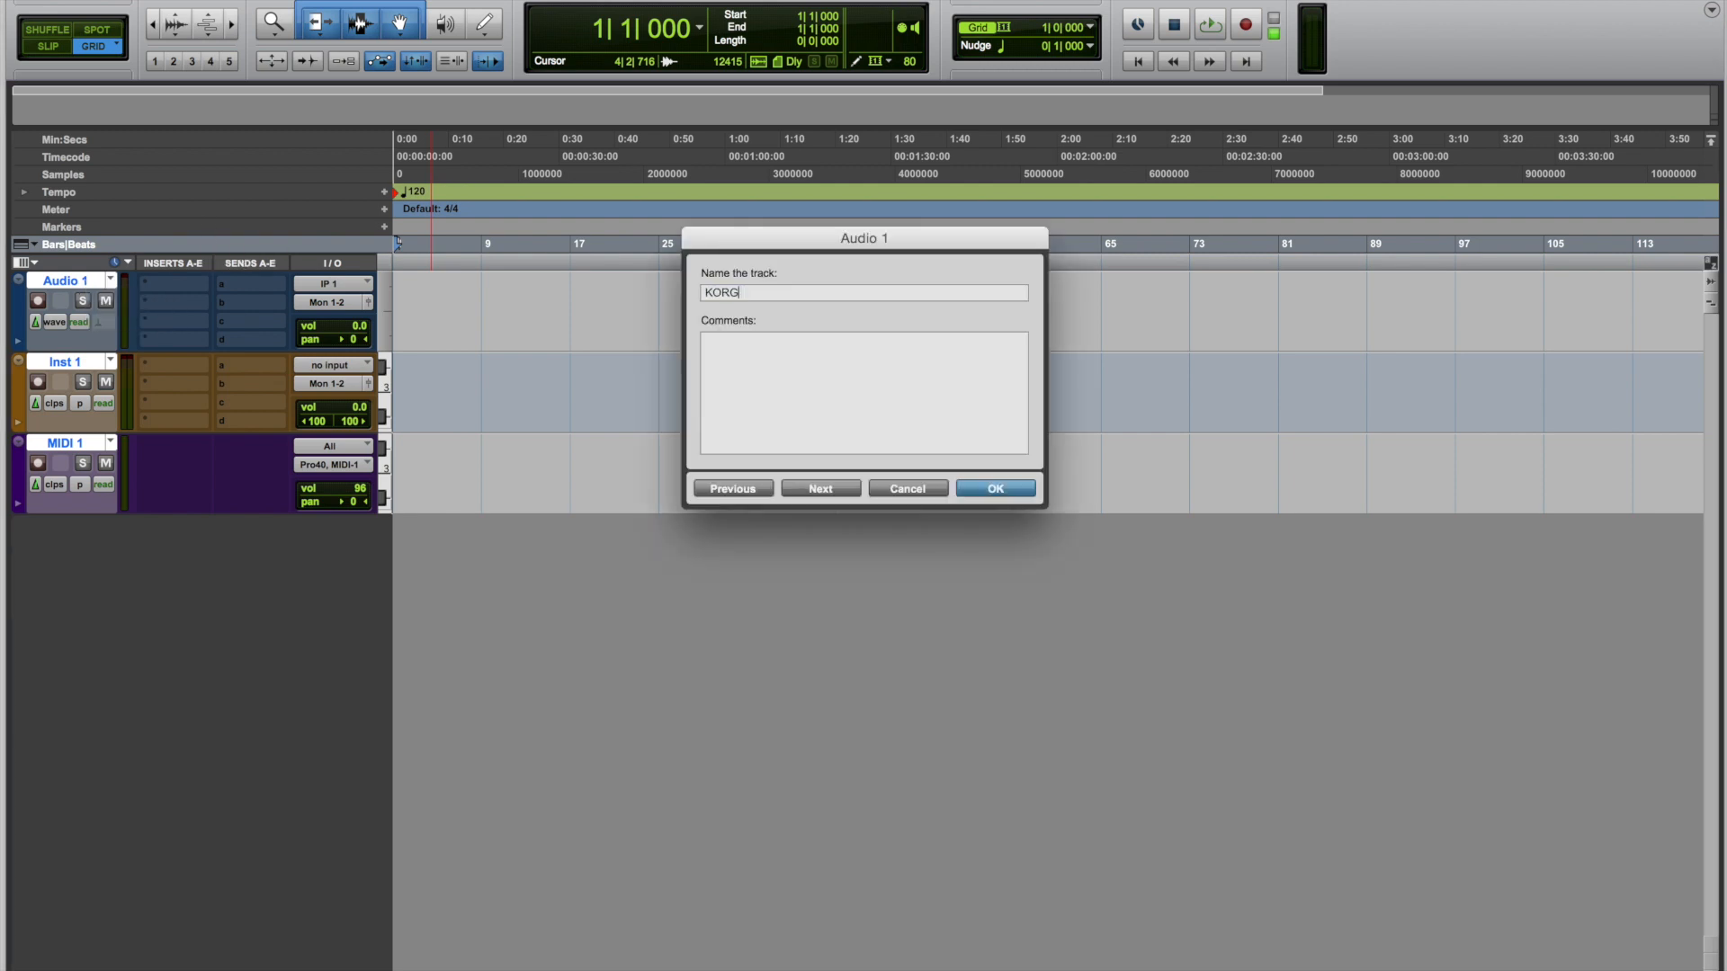
{"action": "left_click", "coordinate": [992, 488]}
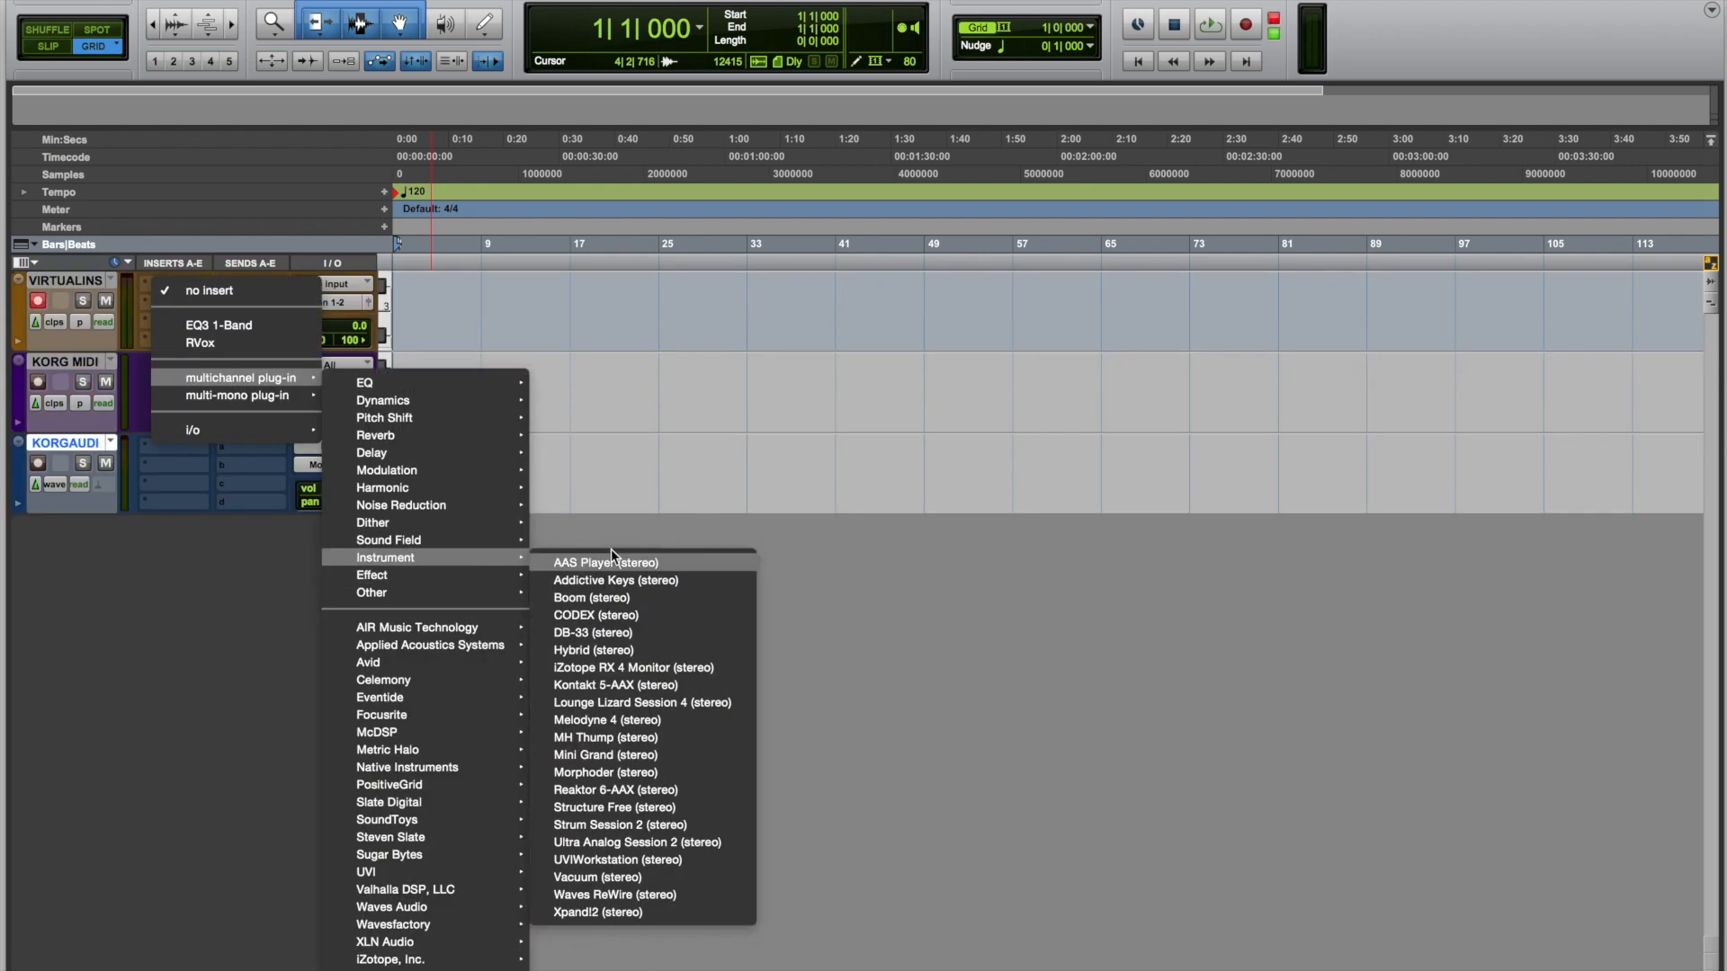
{"action": "left_click", "coordinate": [605, 754]}
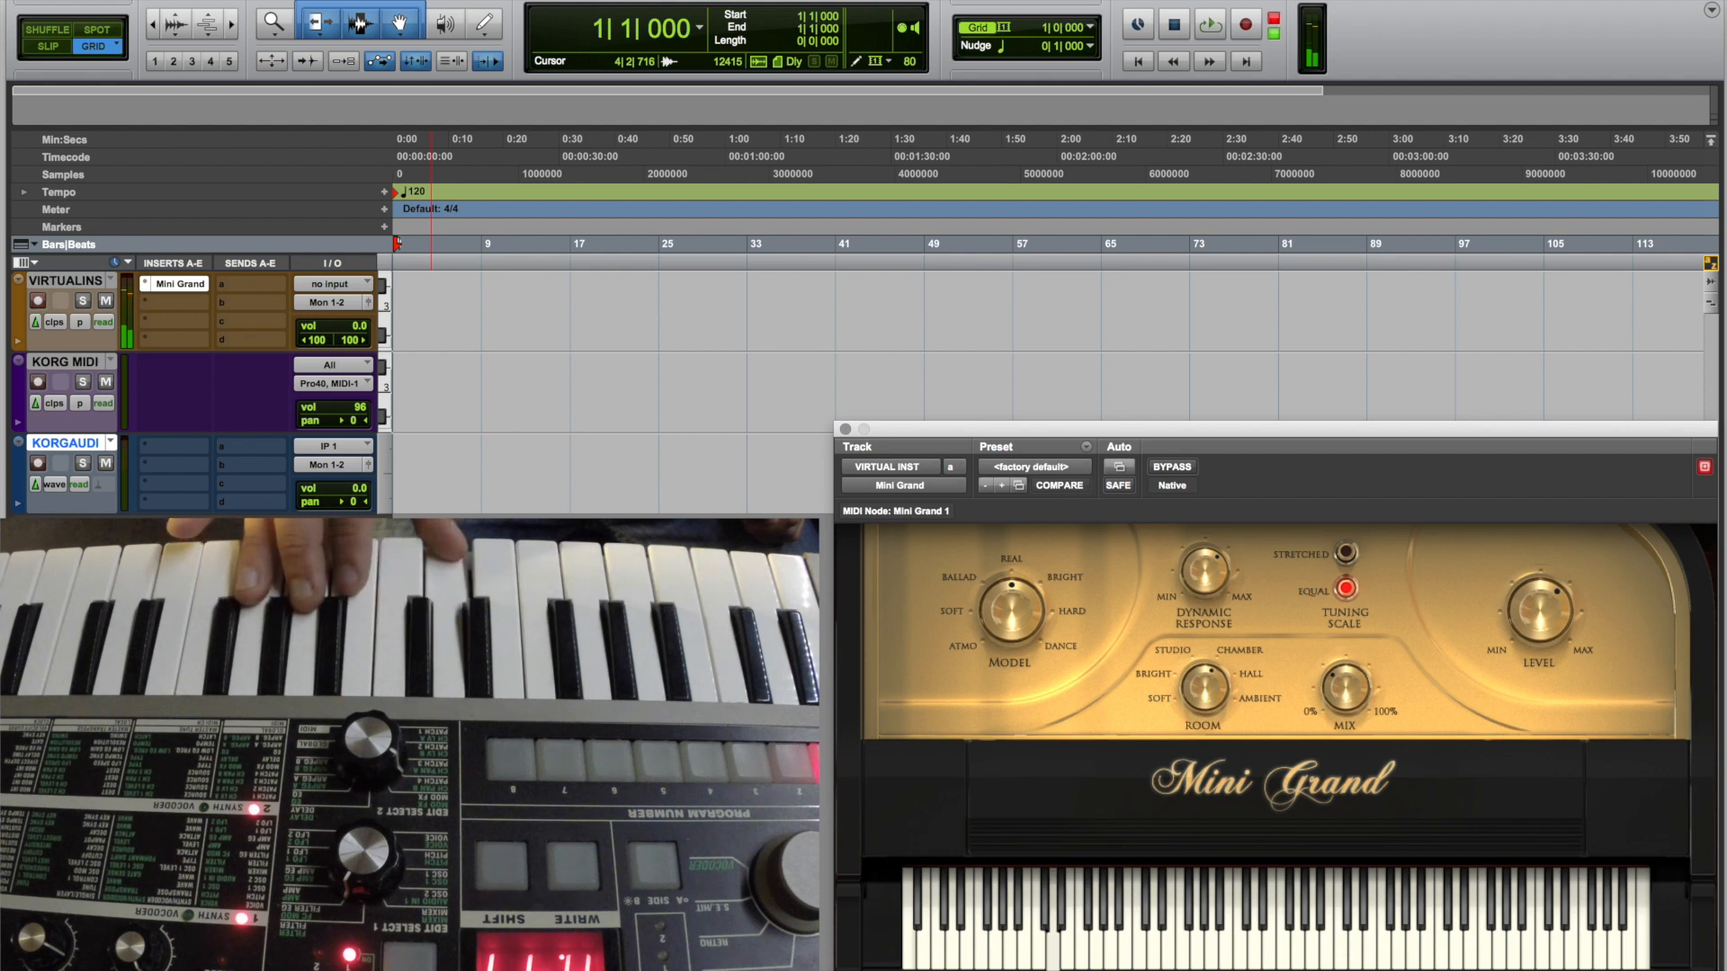
Record a few bars of the Korg as MIDI on the instrument track, then stop the transport.
{"action": "left_click", "coordinate": [1208, 22]}
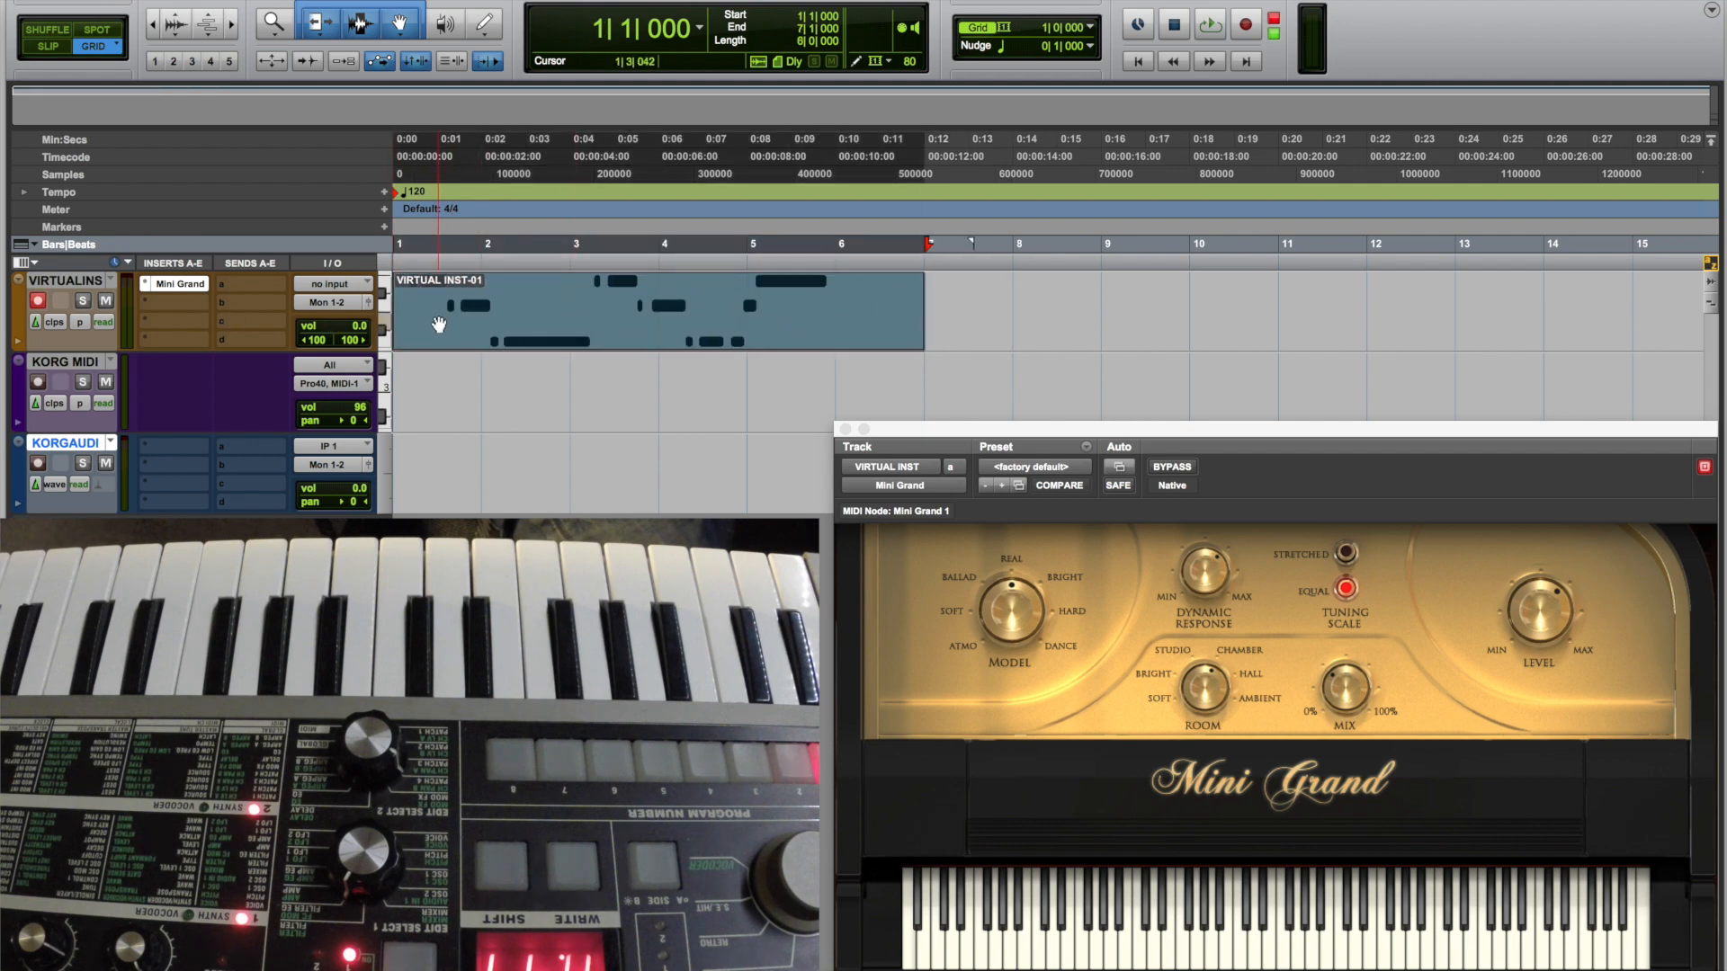
{"action": "left_click", "coordinate": [1208, 23]}
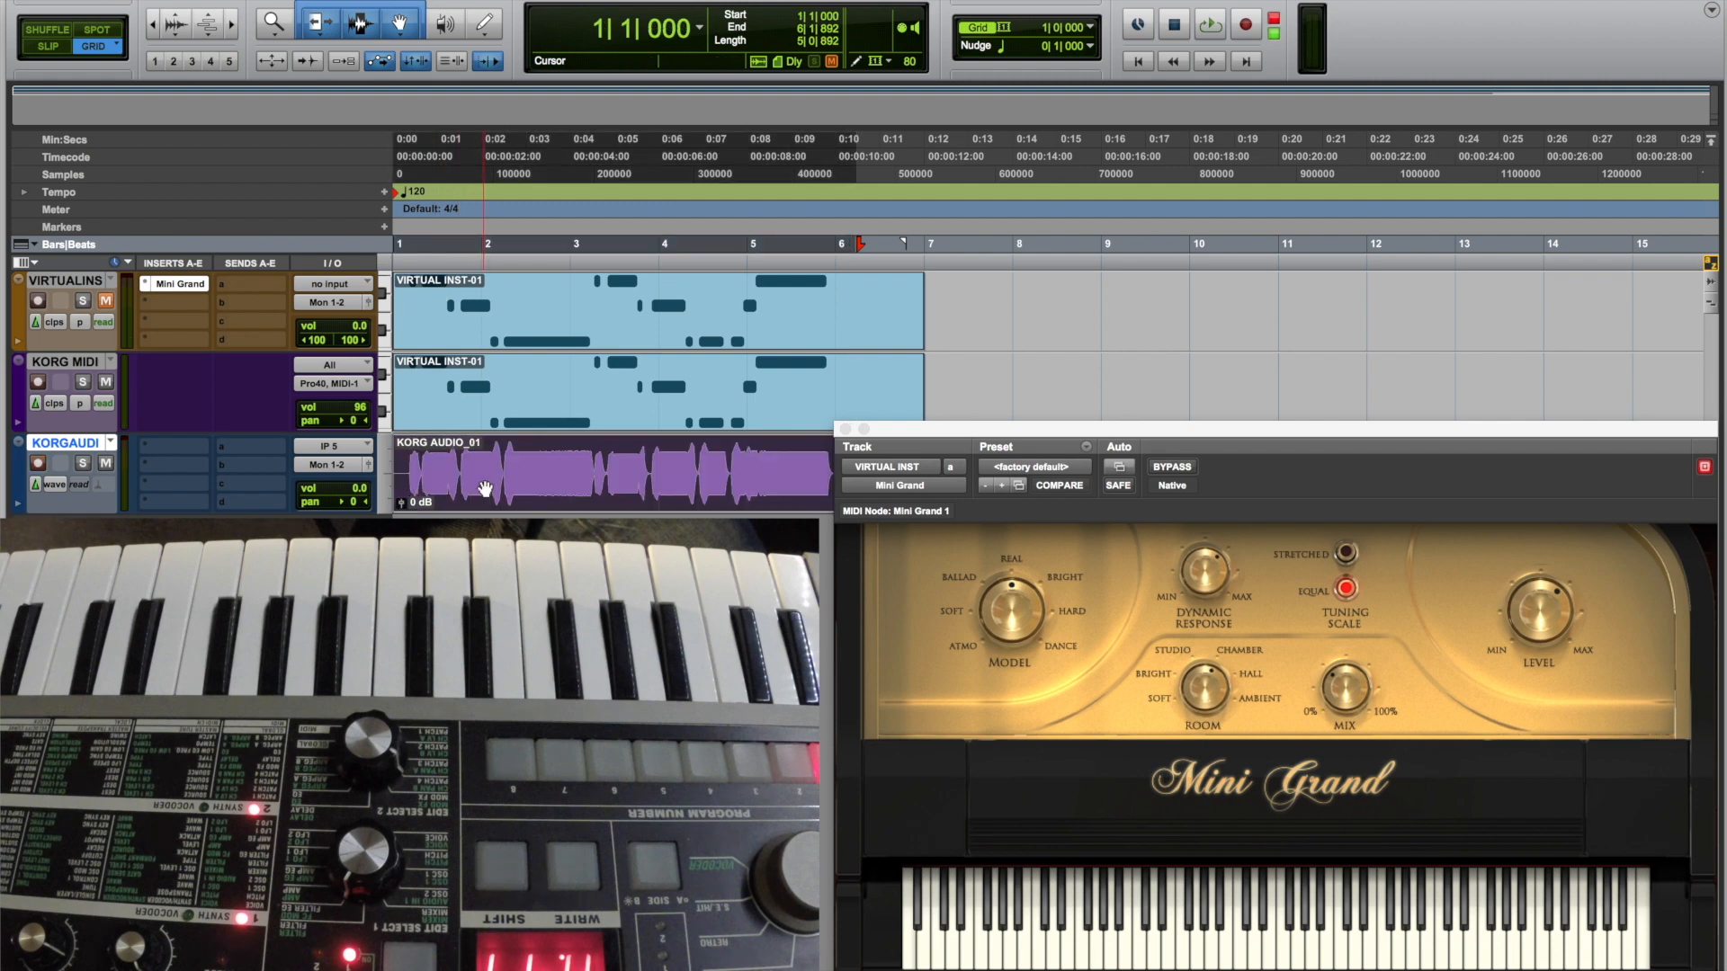
Select the recorded Korg clips on the tracks so they can be deleted.
{"action": "left_click", "coordinate": [61, 380]}
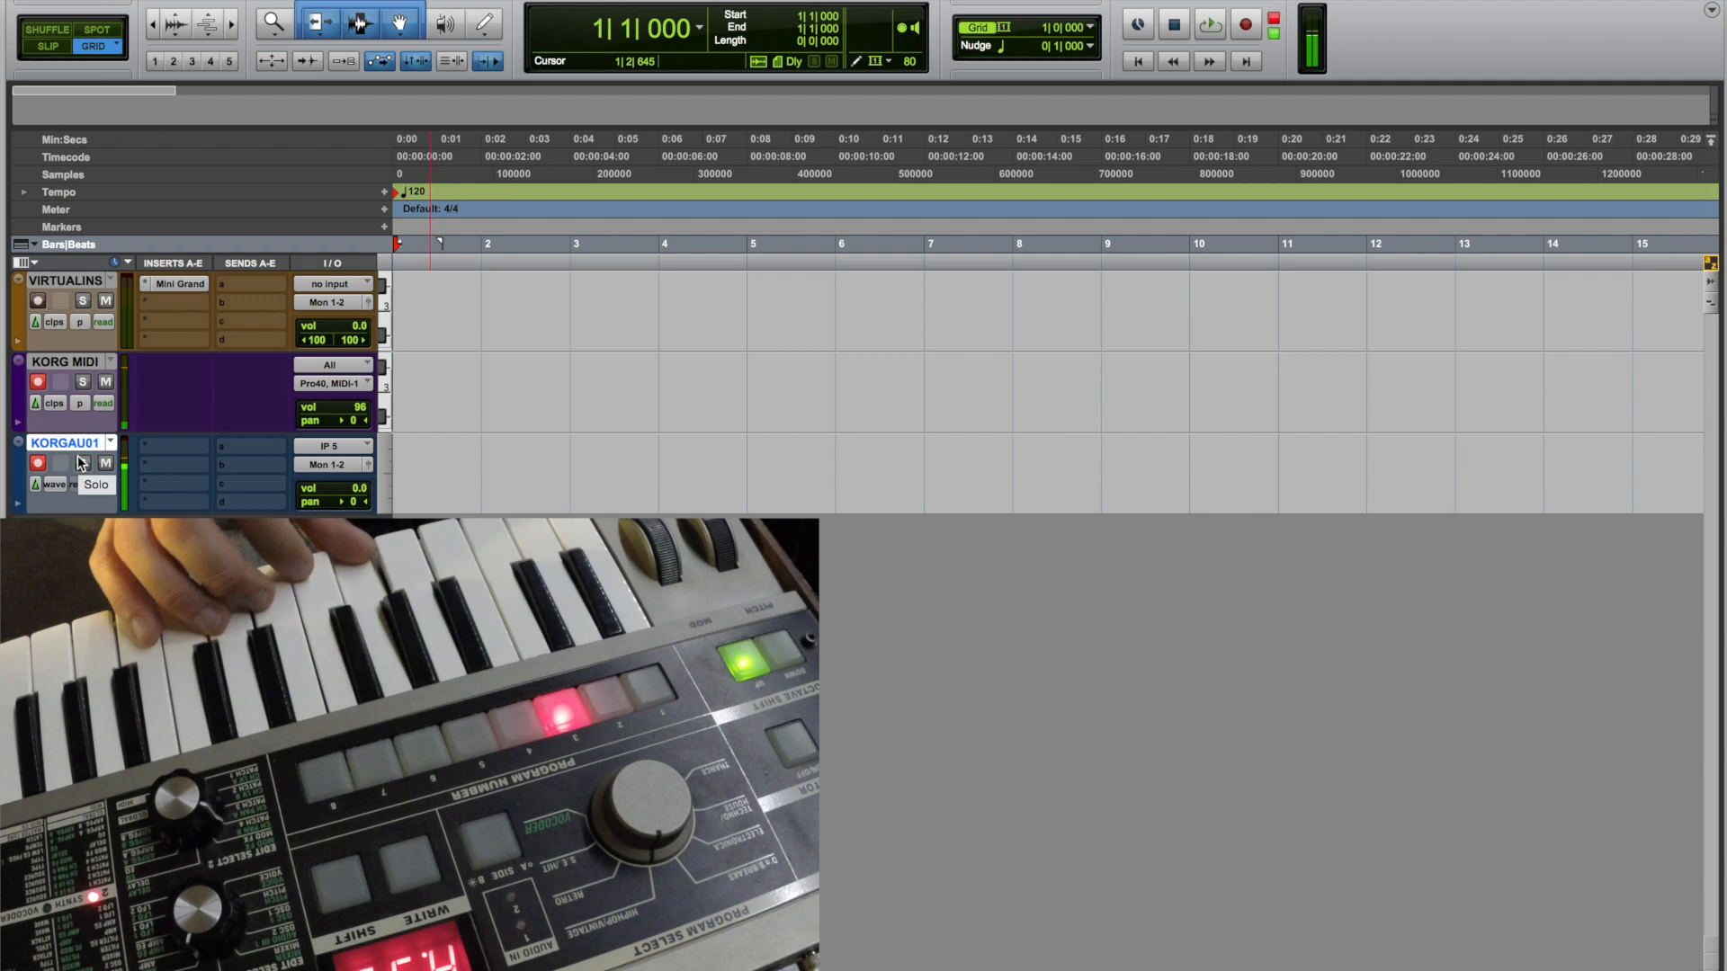
Arm the KORGAU01 audio track so the Korg records to all three tracks at once.
{"action": "left_click", "coordinate": [1246, 22]}
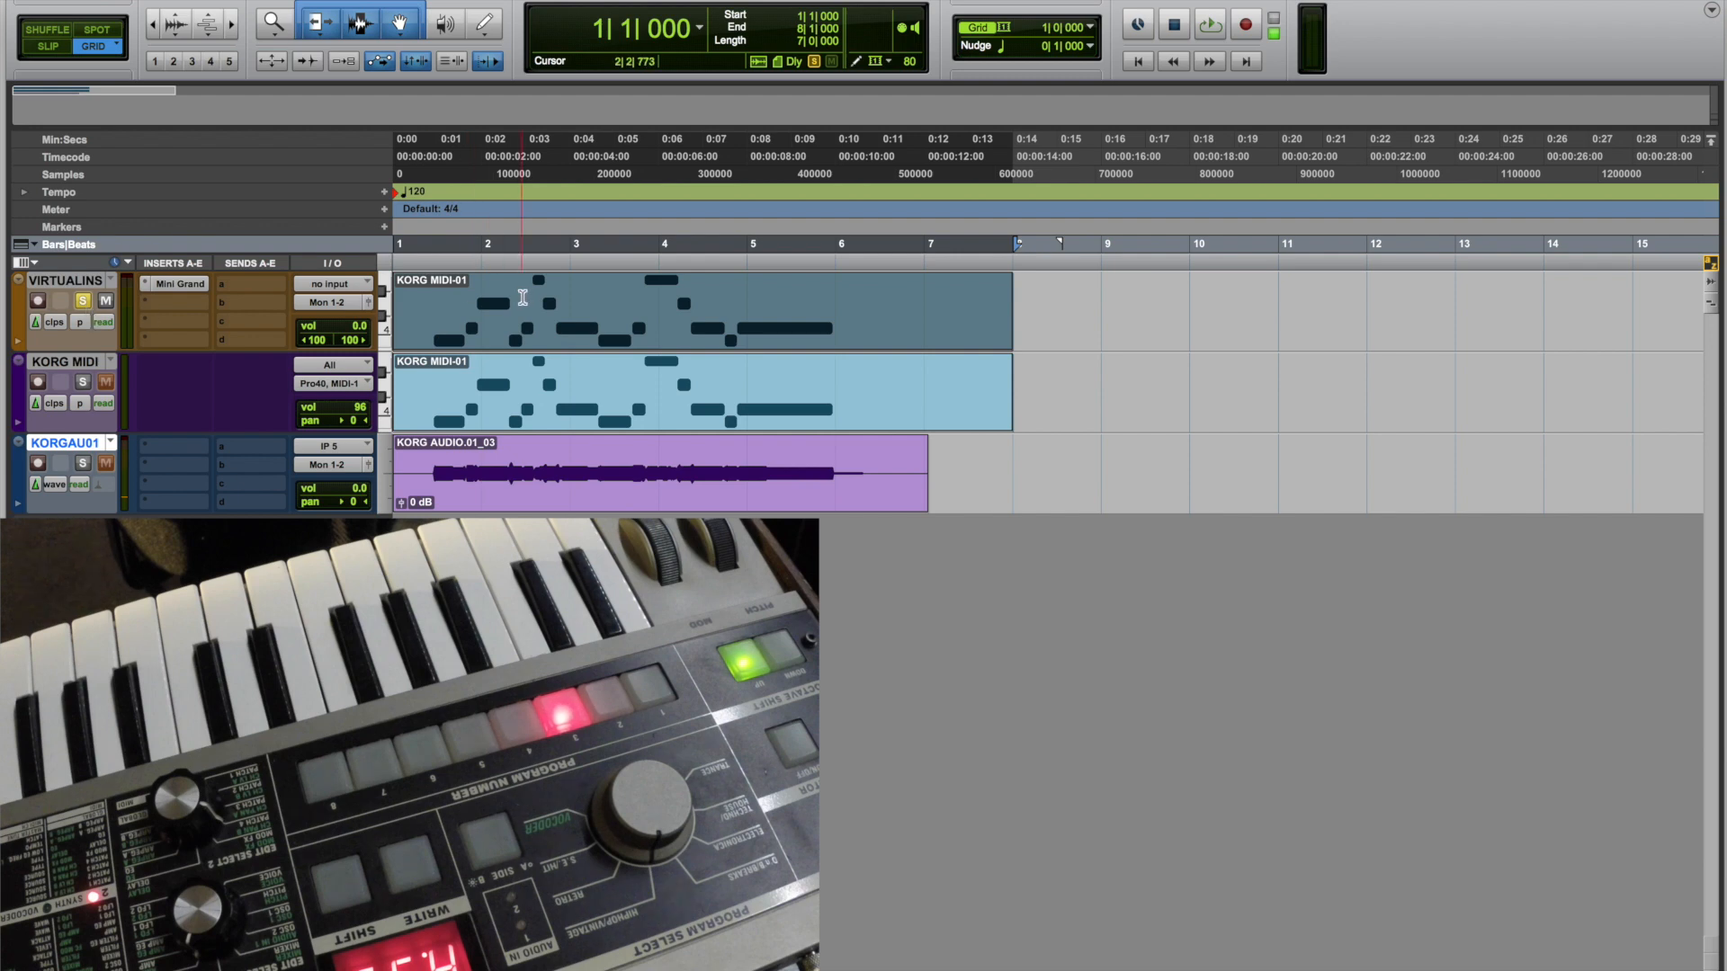
Start playback of the new three-track Korg take from the transport.
{"action": "left_click", "coordinate": [1208, 24]}
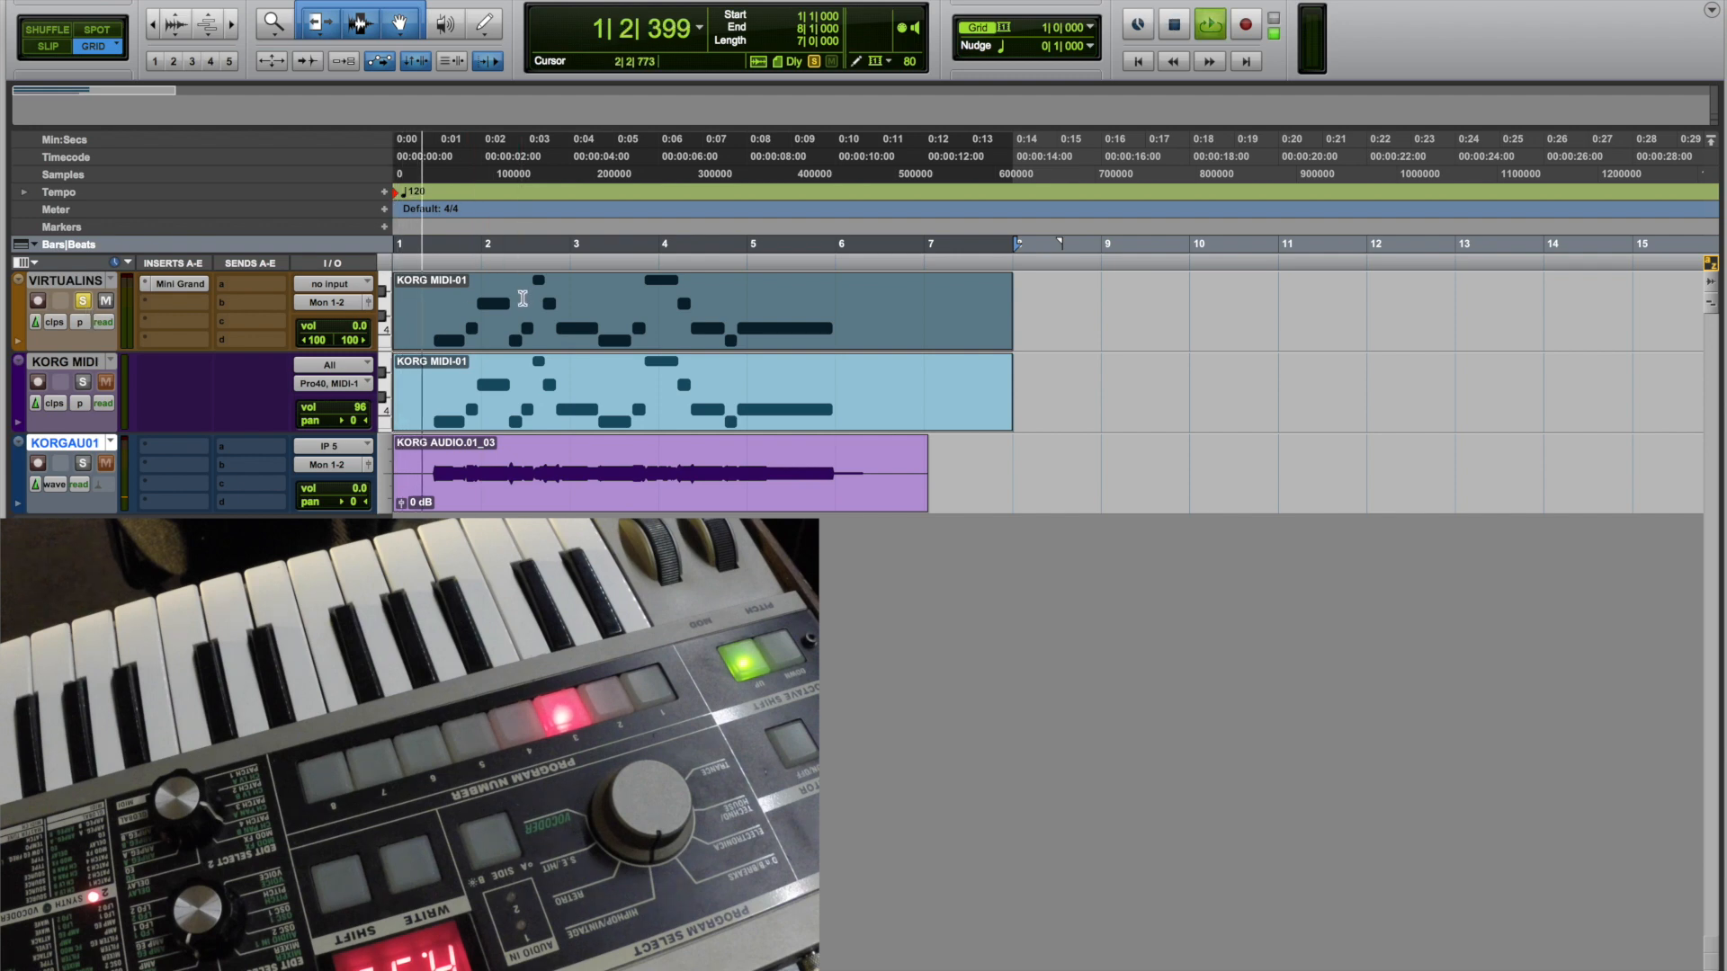
{"action": "left_click", "coordinate": [1208, 21]}
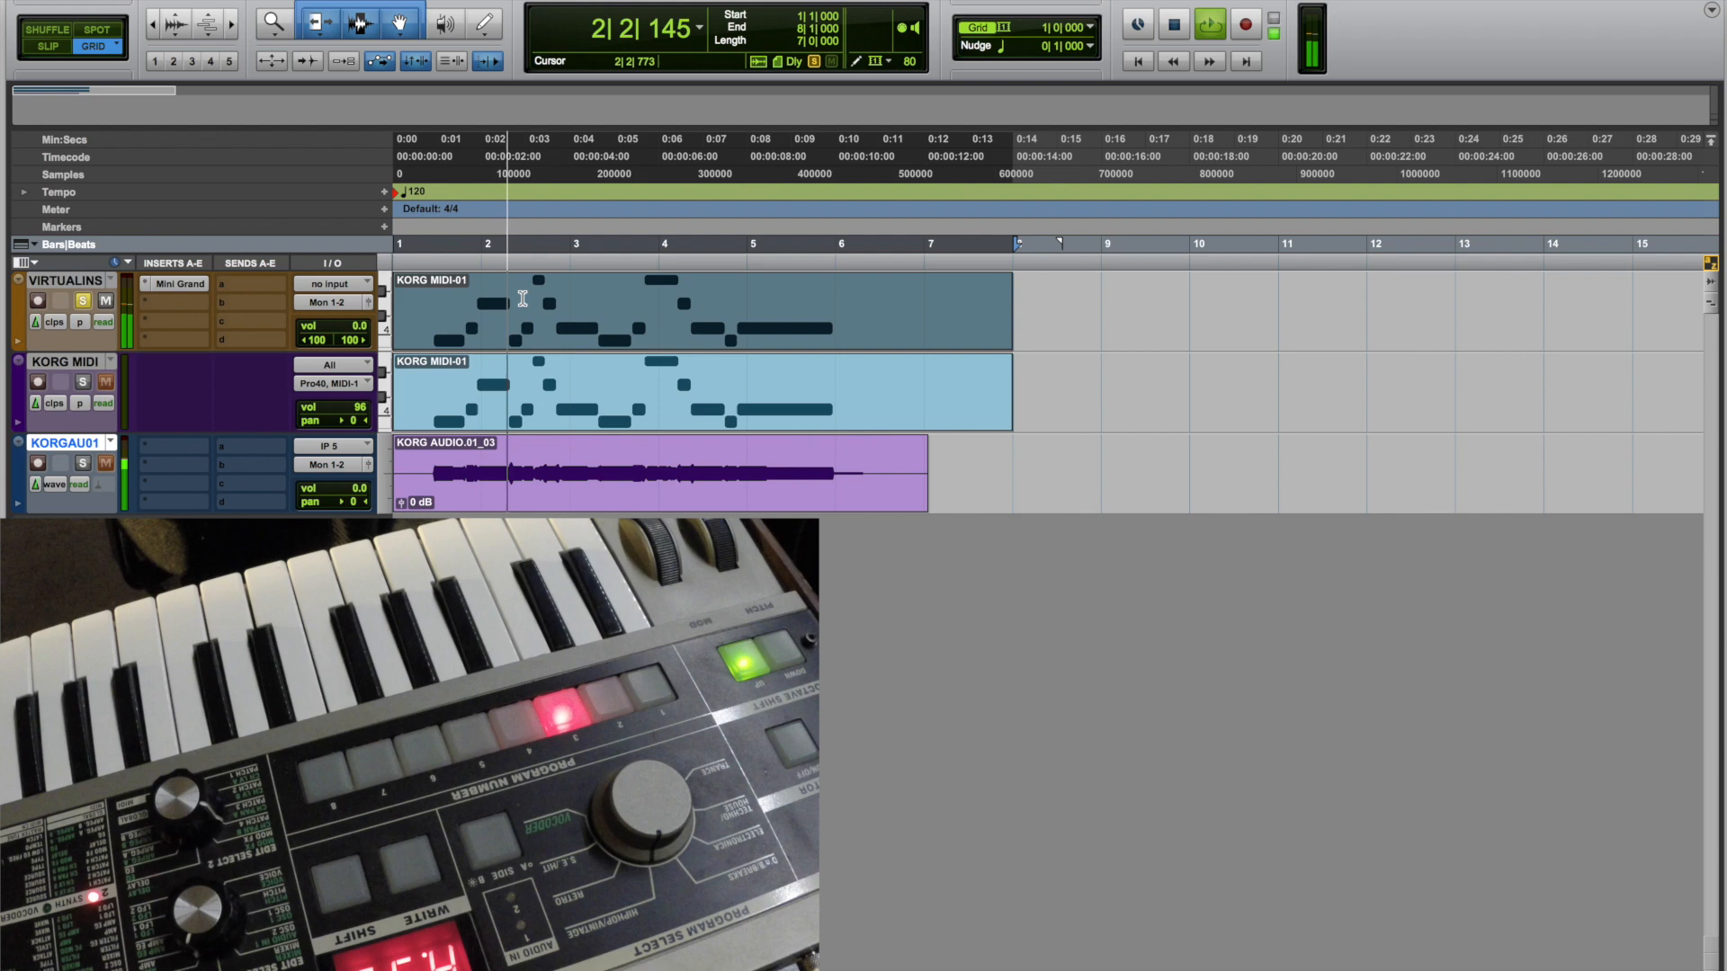